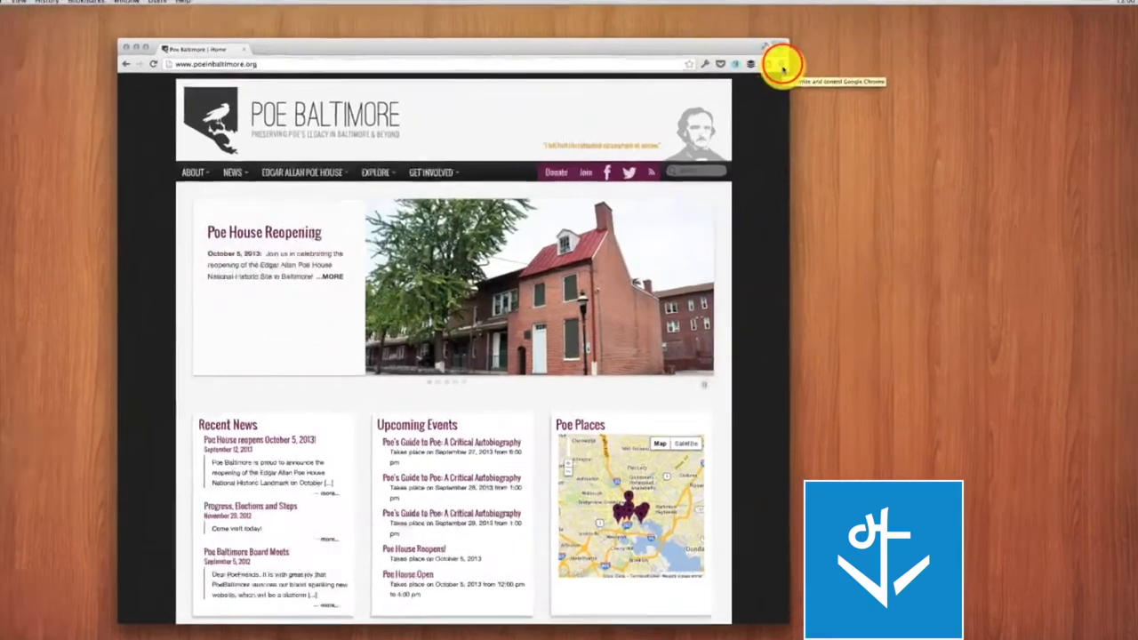
Show the Customize and control Google Chrome menu over the Poe Baltimore homepage
left_click(750, 64)
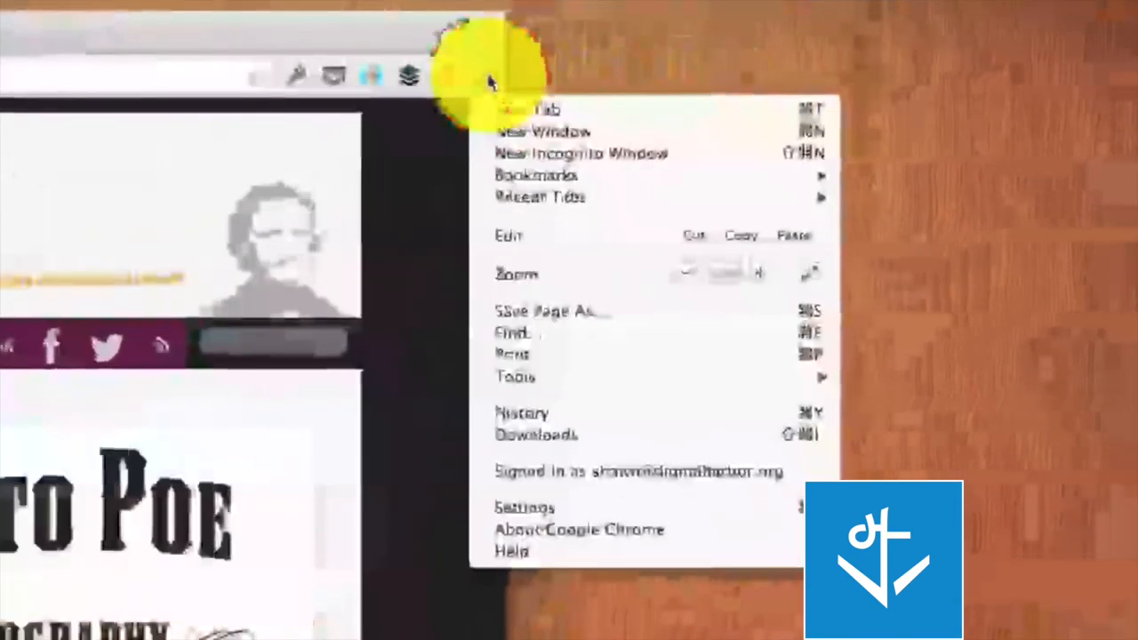